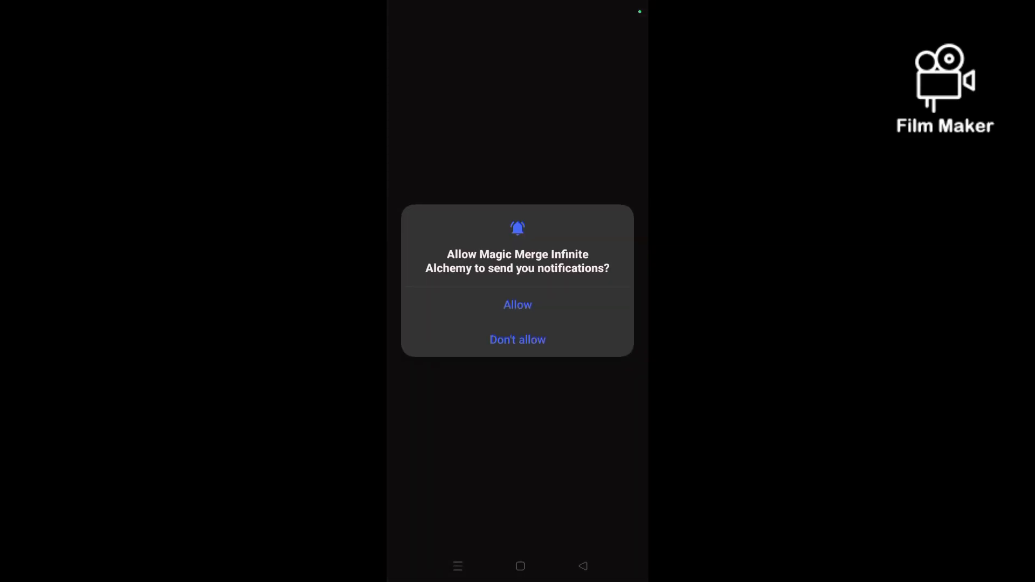
Step: Answer the notification permission dialog and consent to personal data use
left_click(518, 304)
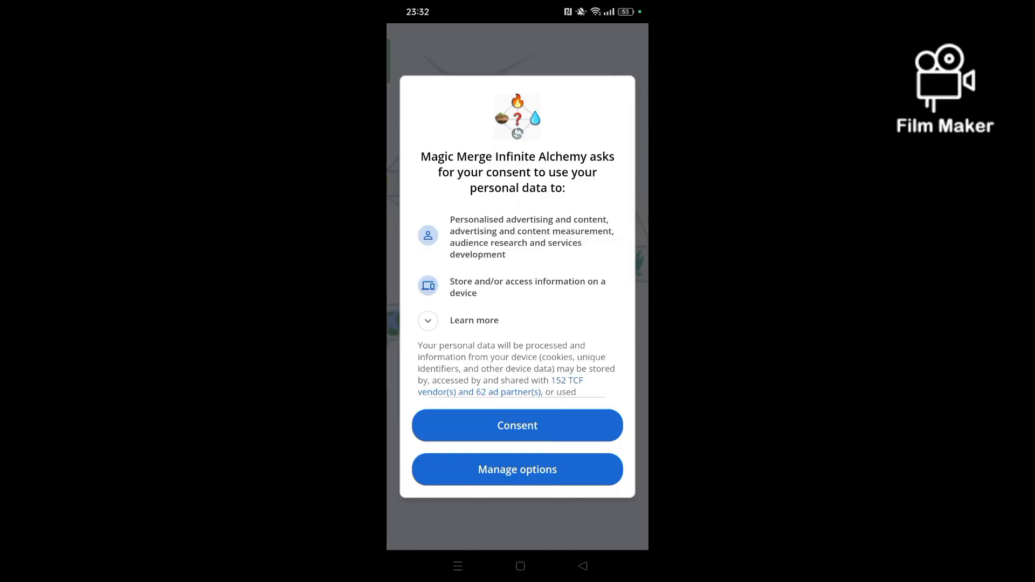
left_click(517, 426)
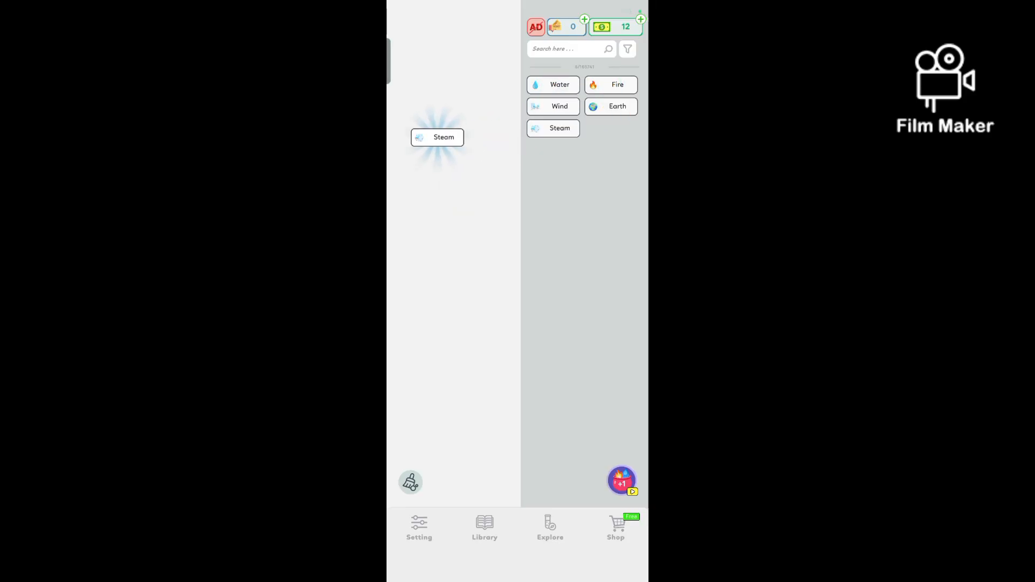
Step: Merge Water and Earth into Mud, then Water onto Mud for Swamp, leading to Dragon
left_click(438, 136)
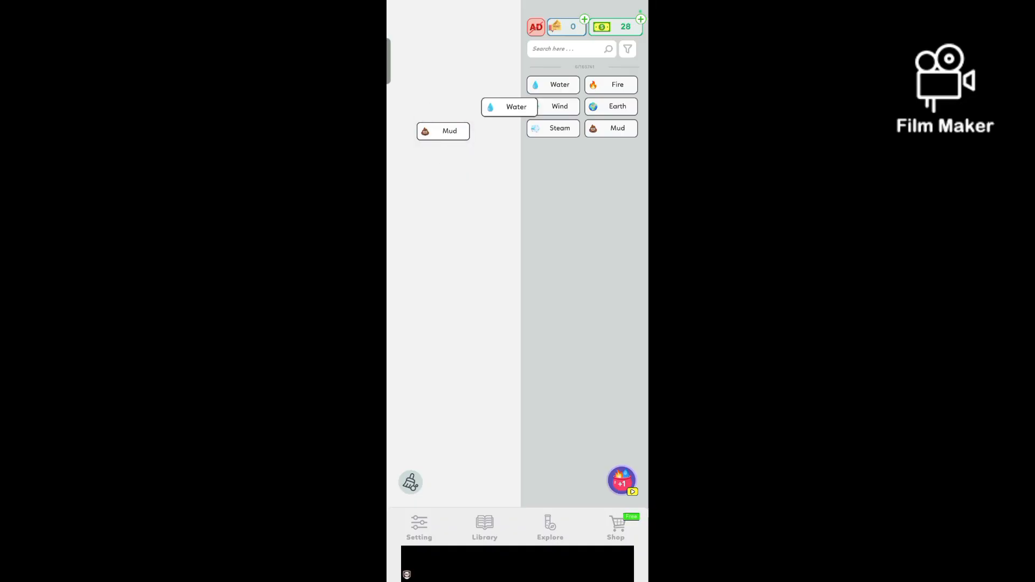
left_click_drag(509, 106, 443, 130)
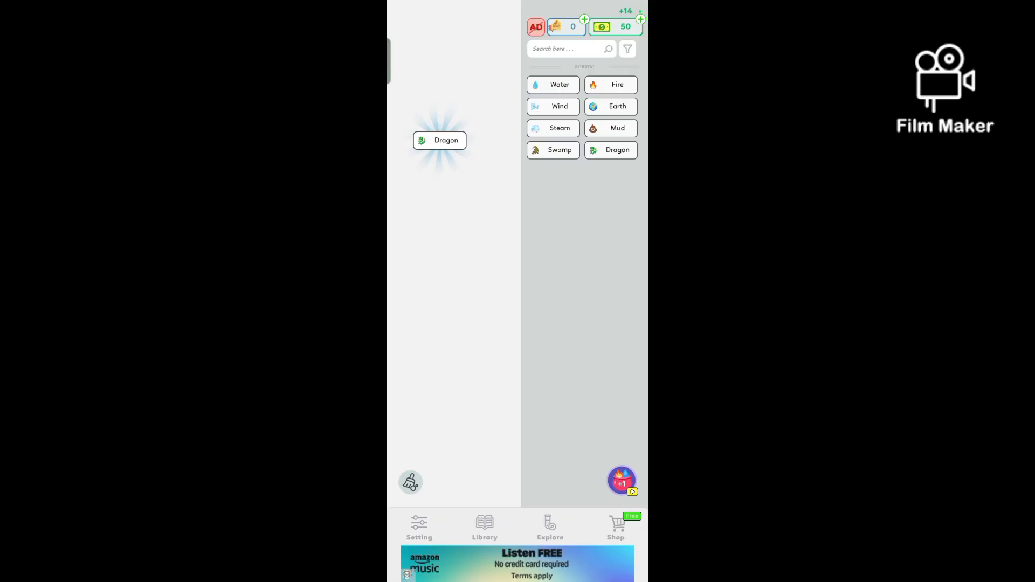
left_click(439, 140)
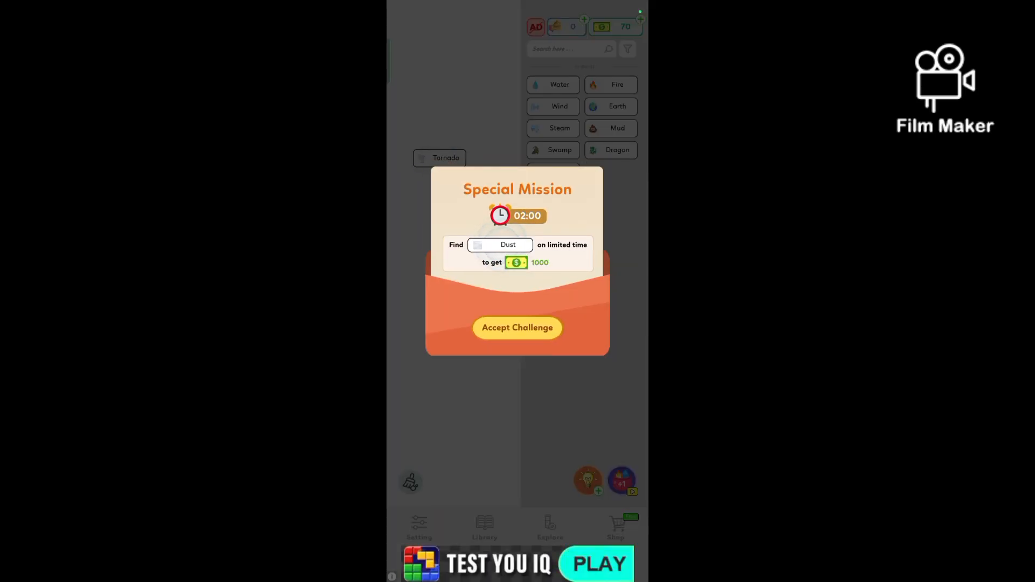
Step: Dismiss the Dust special mission offer
left_click(517, 328)
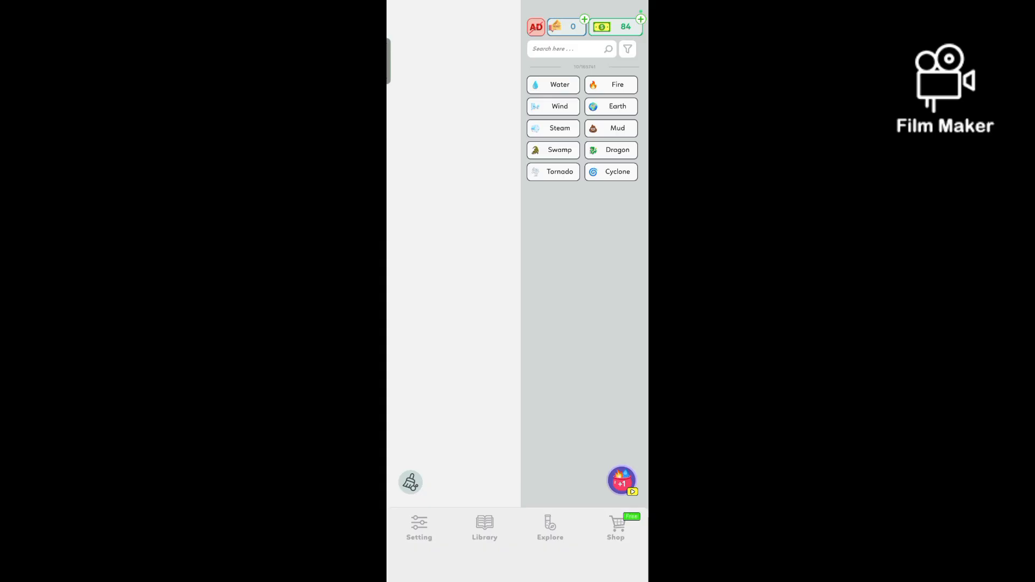
Step: Create Dust, then merge Wind into Dust to discover Sandstorm
left_click_drag(610, 171, 447, 156)
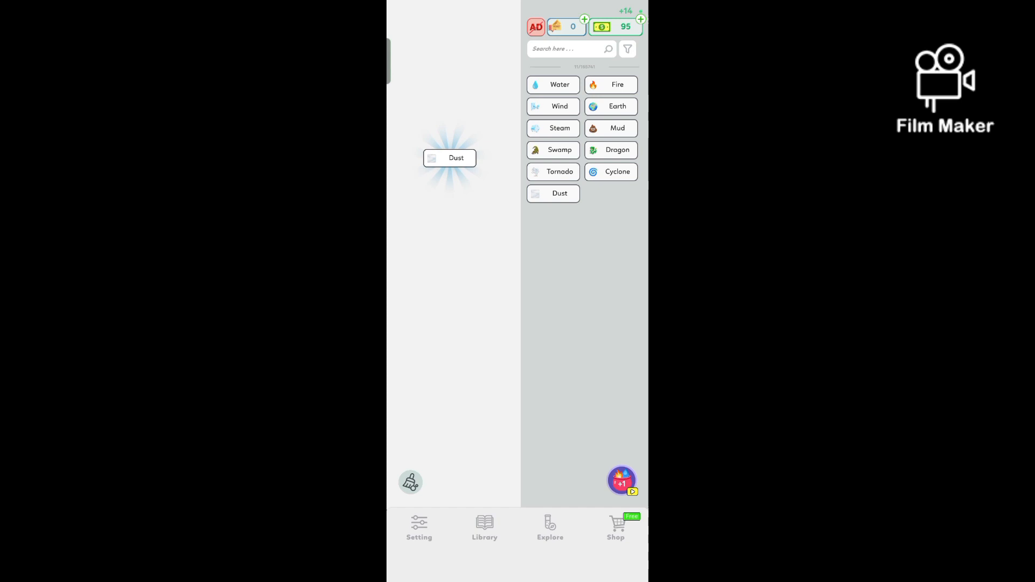
left_click(449, 158)
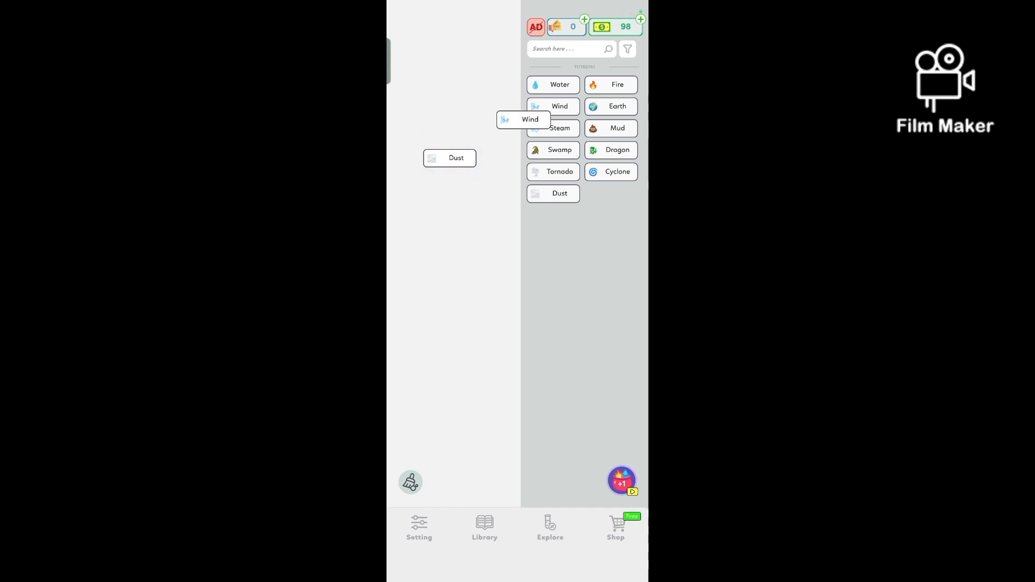
left_click_drag(530, 120, 456, 158)
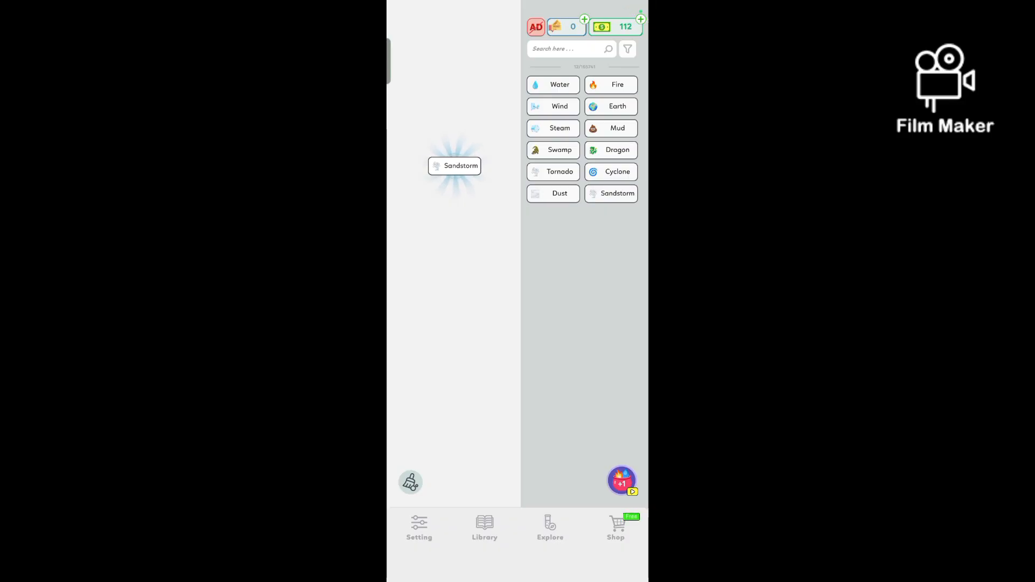
Step: Merge Fire into Sandstorm for Volcano, then combine Volcano again toward Lava
left_click_drag(617, 84, 477, 153)
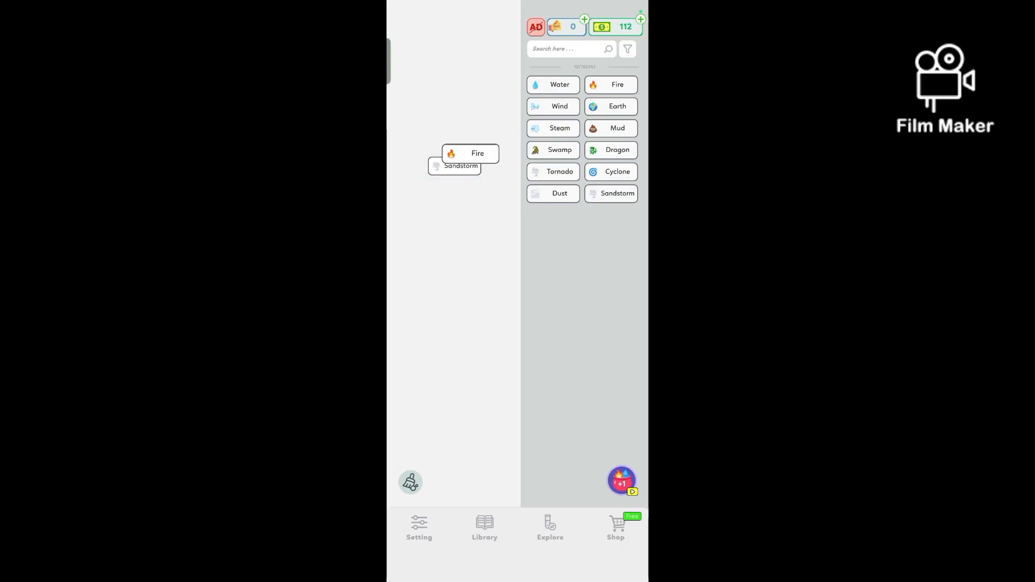
left_click_drag(477, 153, 461, 165)
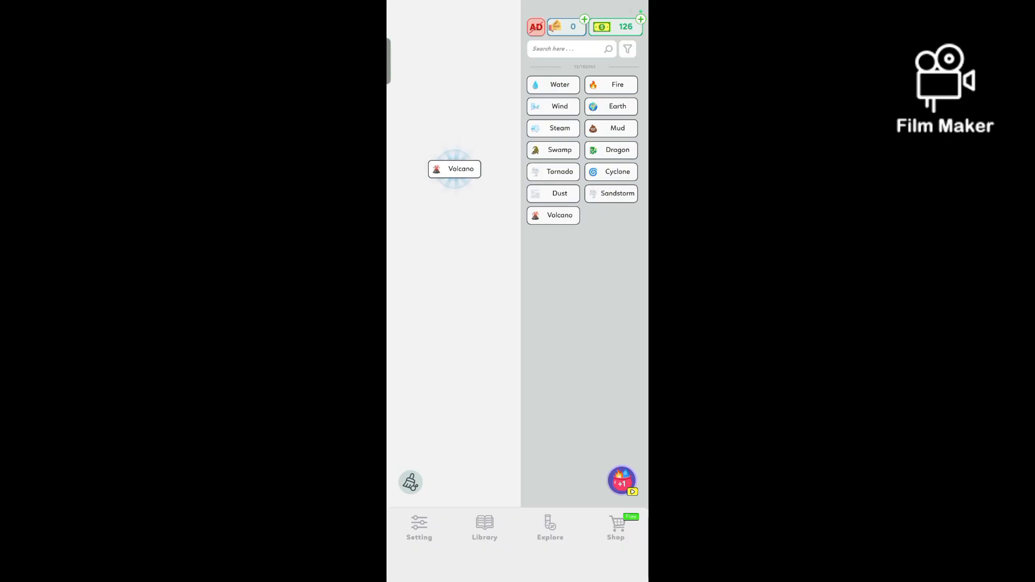
left_click_drag(617, 106, 450, 179)
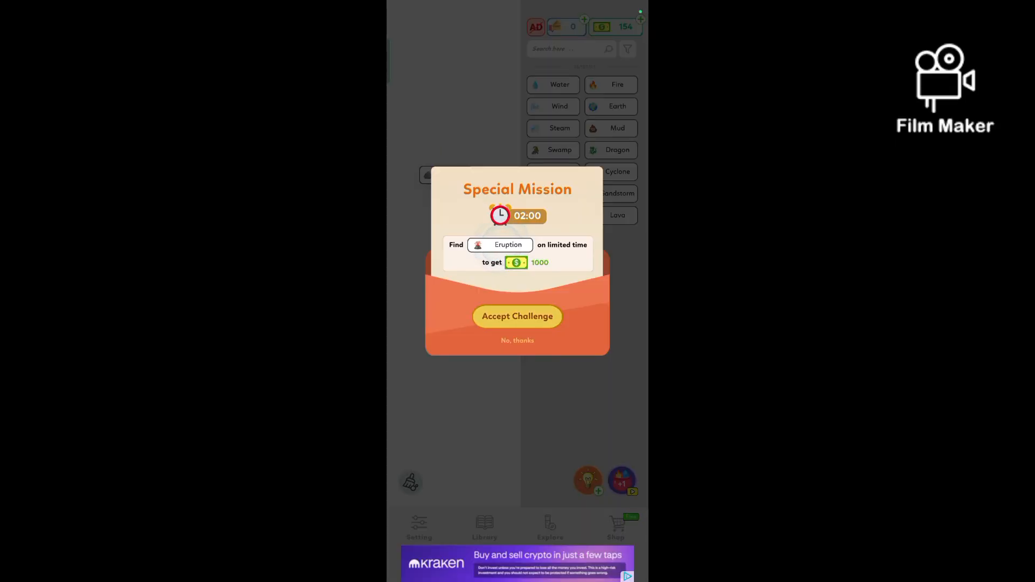
Step: Accept the Eruption mission, merge elements into Eruption, and collect the 1000 reward
left_click(517, 317)
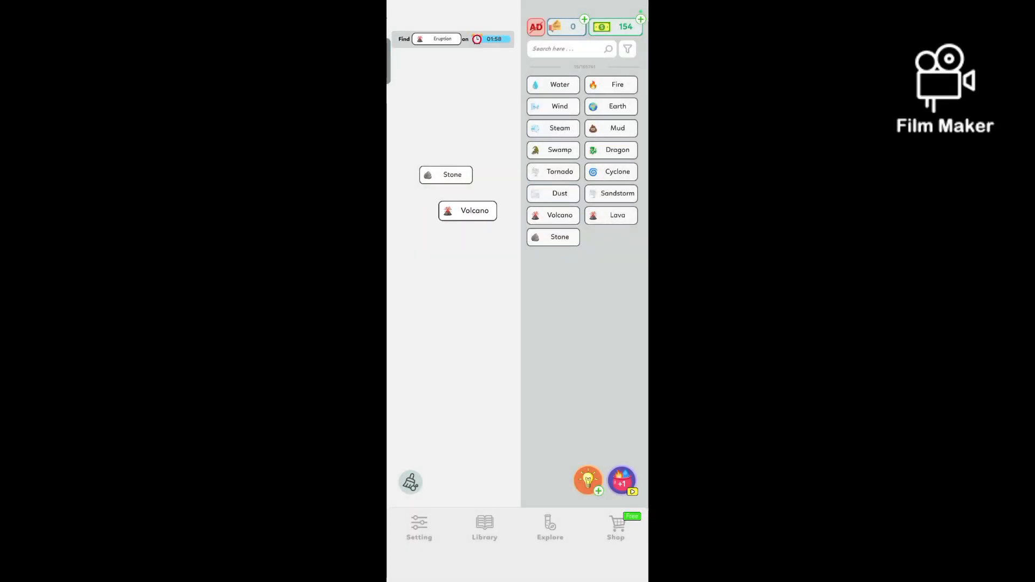
left_click_drag(452, 174, 473, 211)
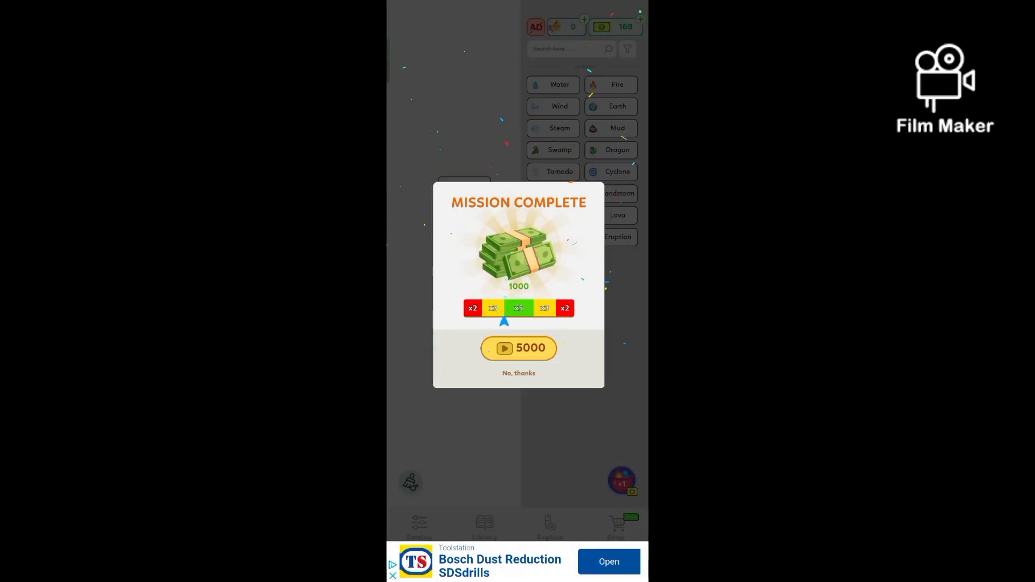
left_click(519, 373)
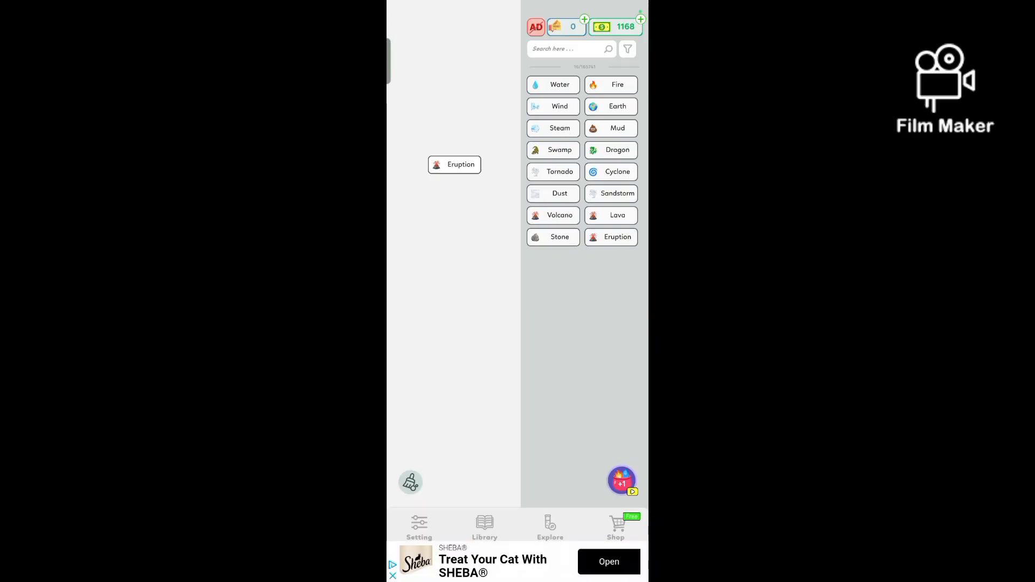
Step: Combine Eruption with another element toward the Dust Storm chain
left_click_drag(609, 85, 492, 164)
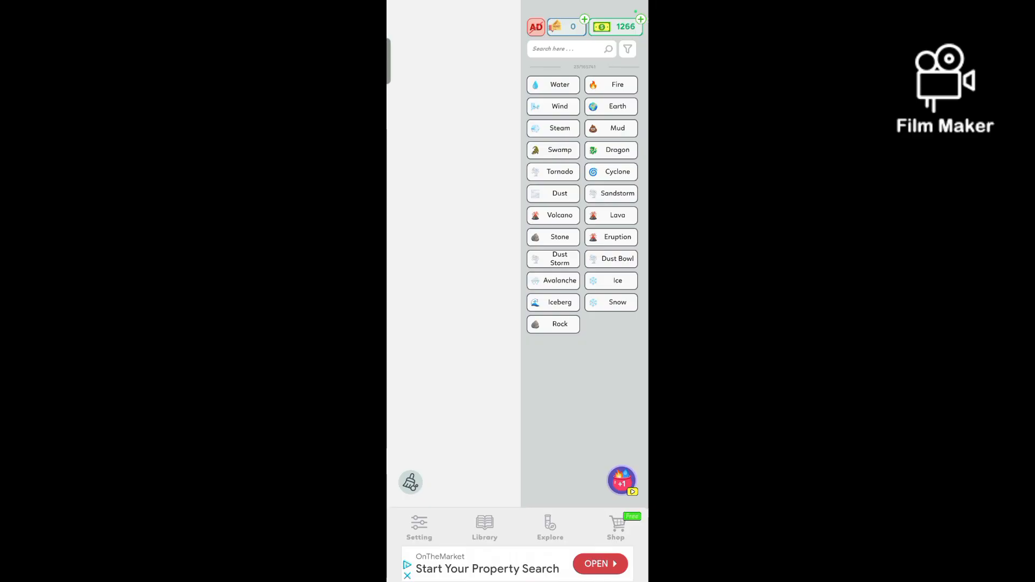
Step: Place Rock on the board and combine it with another element
left_click_drag(559, 323, 476, 344)
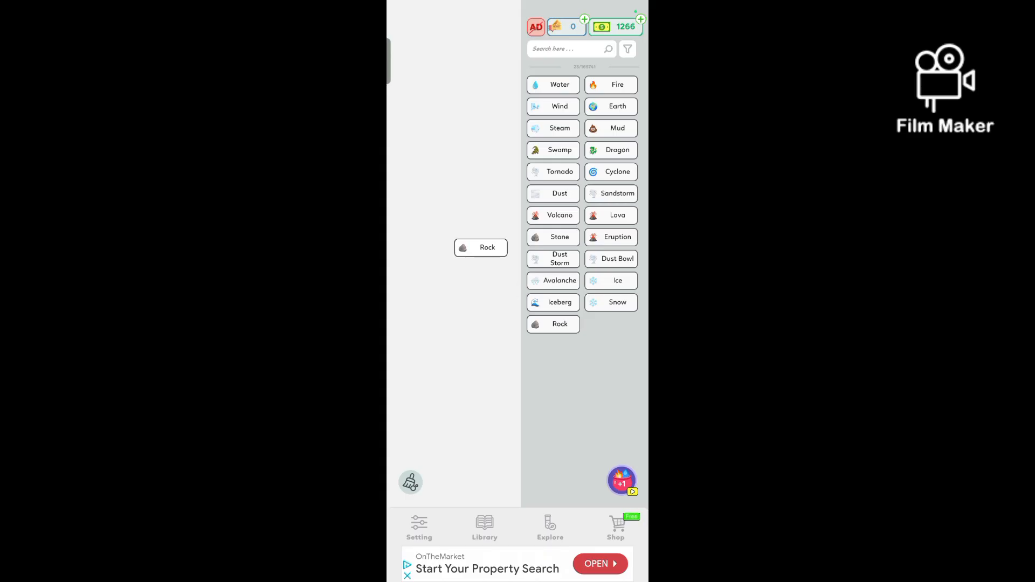
left_click_drag(618, 302, 509, 261)
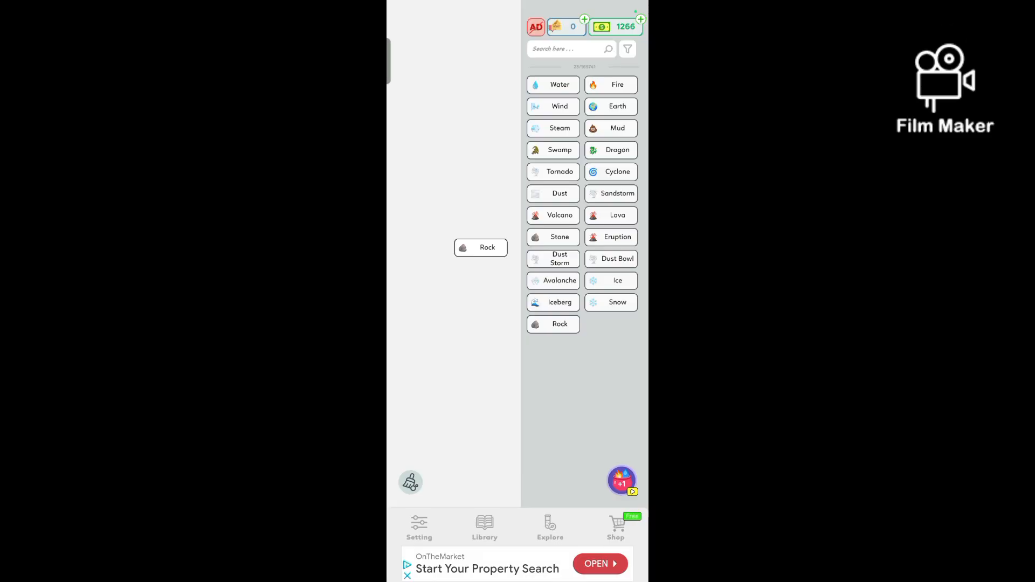
Step: Put Snow on the board and merge it toward Blizzard and Snowman
left_click(616, 302)
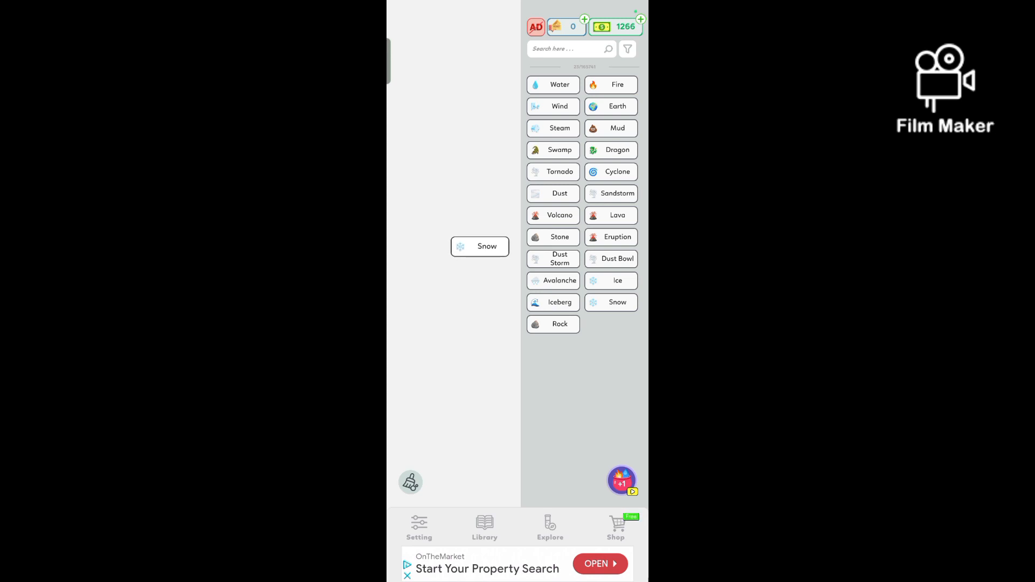
left_click(554, 280)
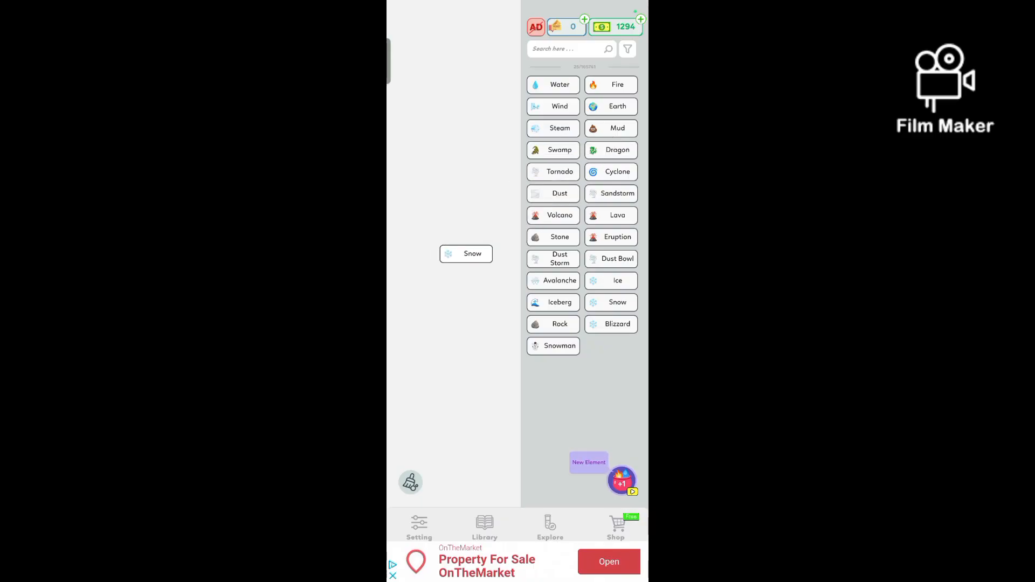
Step: Merge elements into Snowball and Frost, then combine Frost to discover Troll
left_click(559, 345)
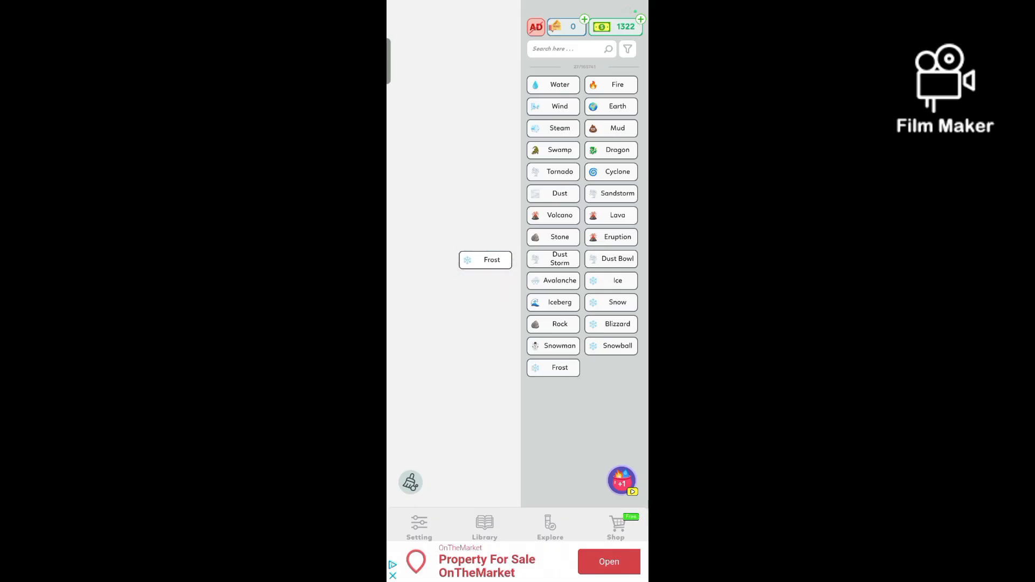
left_click(485, 259)
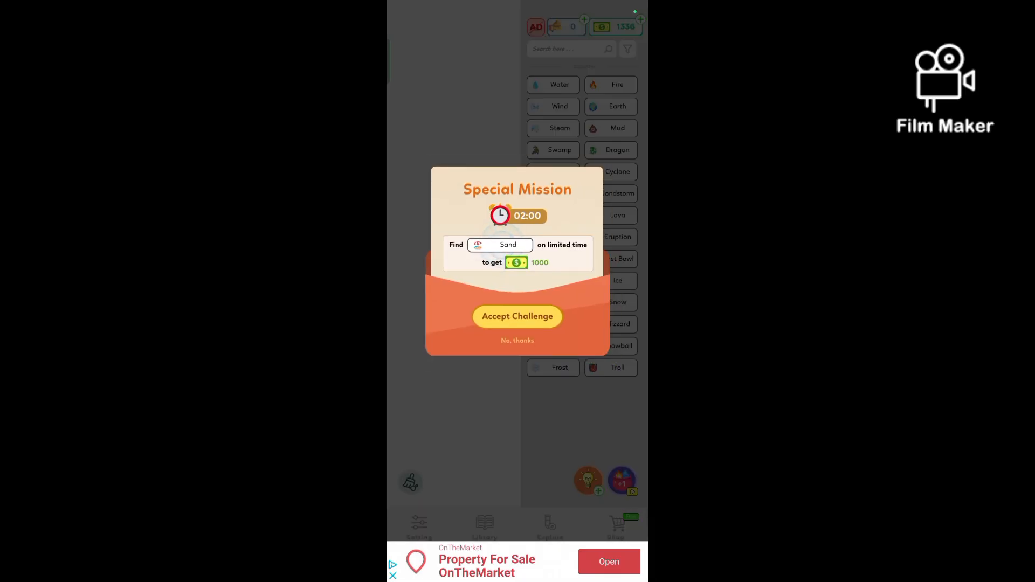
Step: Accept the timed special mission to find Sand
left_click(518, 316)
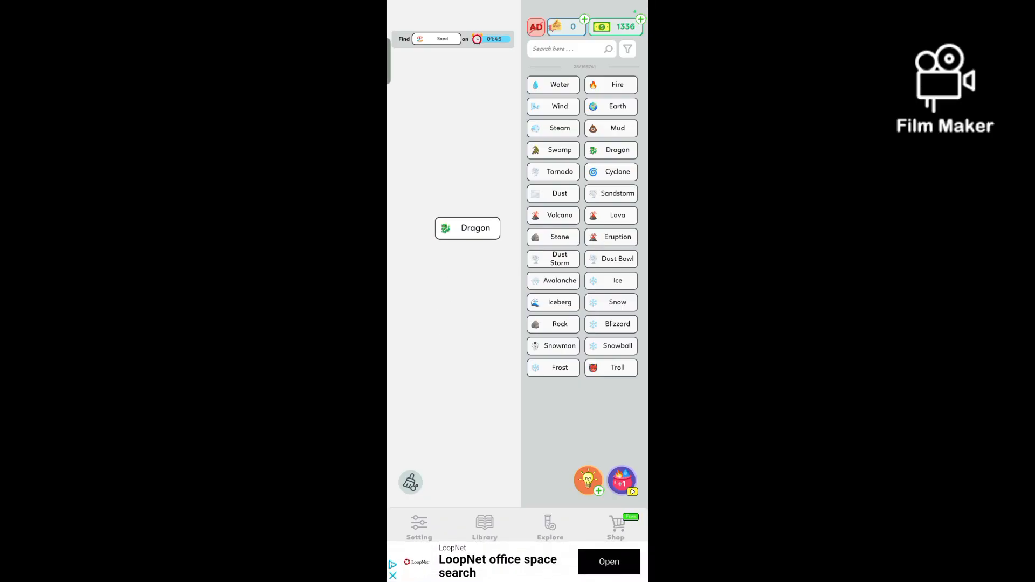
Step: Merge Dragon into Sand Dragon, then merge again to discover Sand
left_click_drag(617, 194, 527, 229)
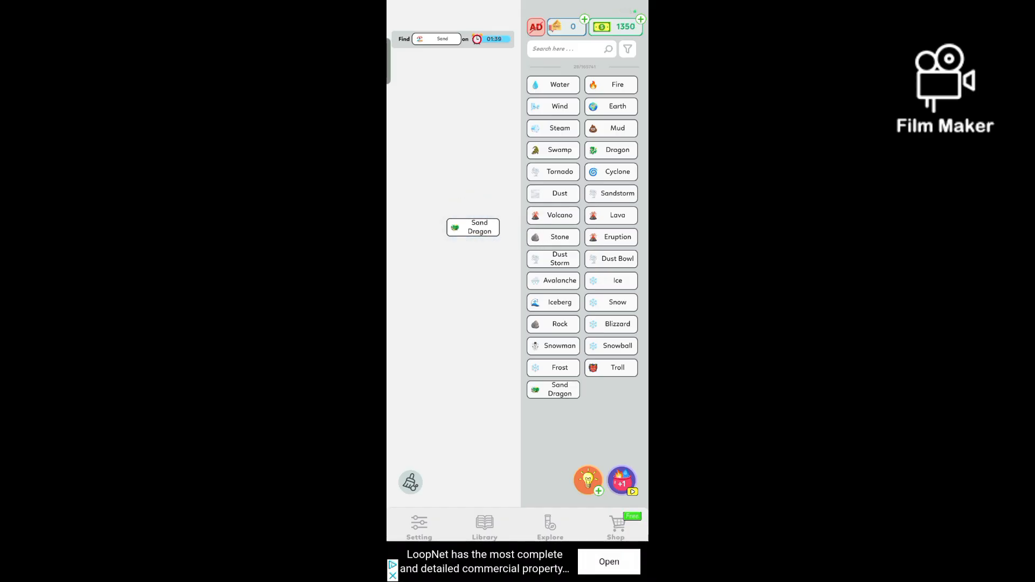
left_click(473, 226)
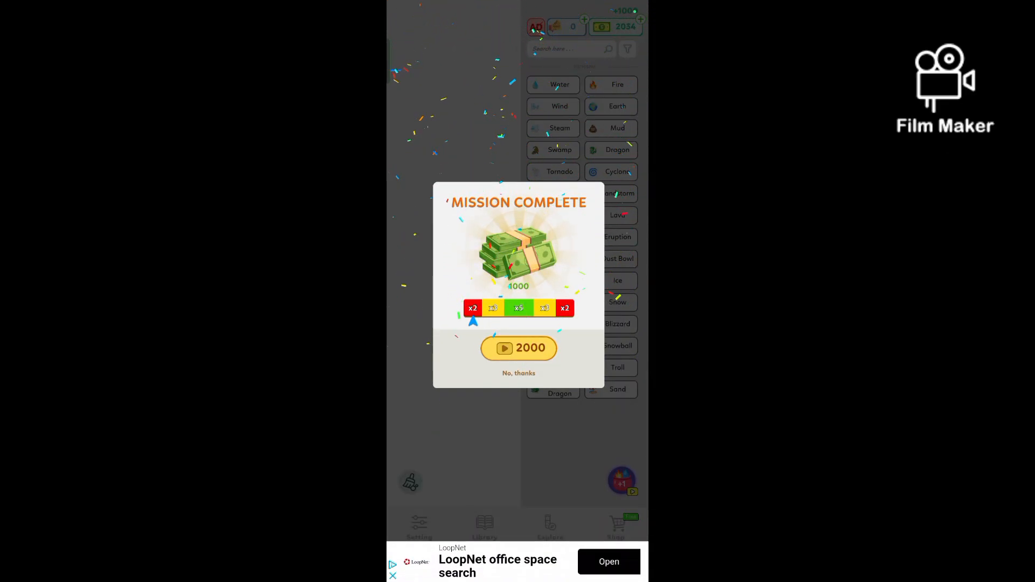
Step: Claim the 2000-coin Sand mission reward and dismiss the advert, bringing coins to 2364
left_click(518, 347)
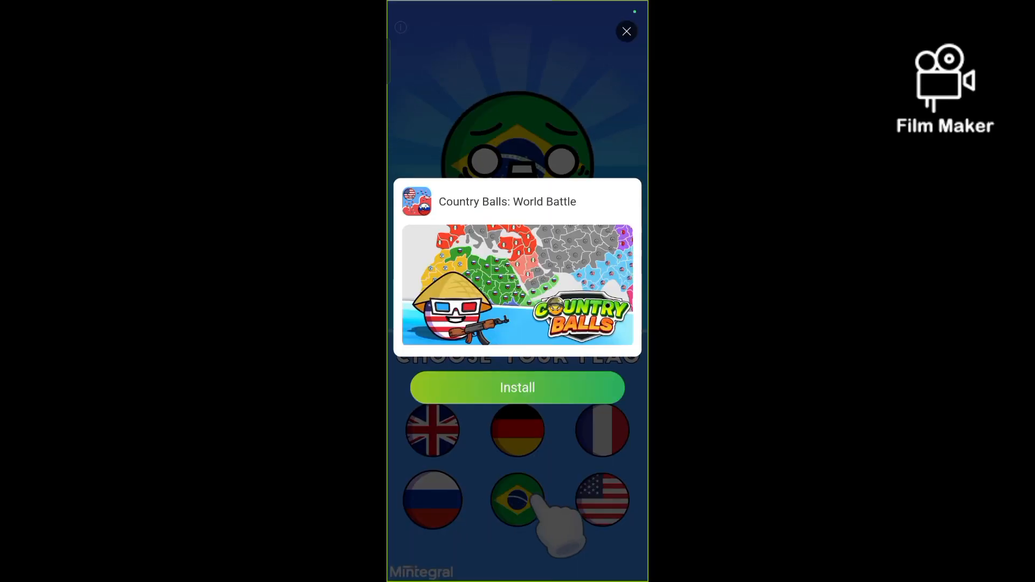
left_click(626, 31)
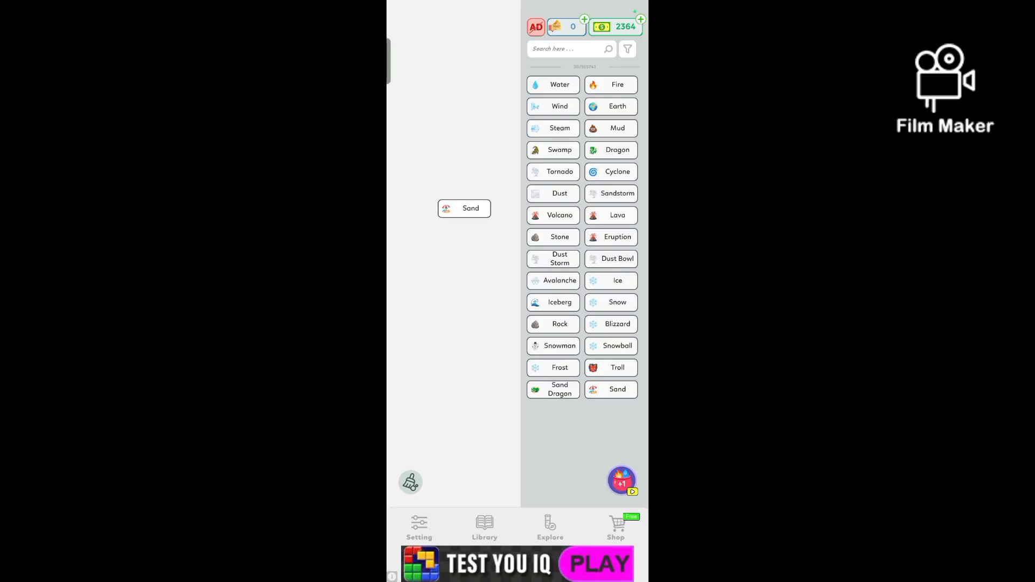
Step: Merge Snow with sidebar elements to create Marsh, then Bog, then Lizard, and place Dust on the board
left_click(617, 302)
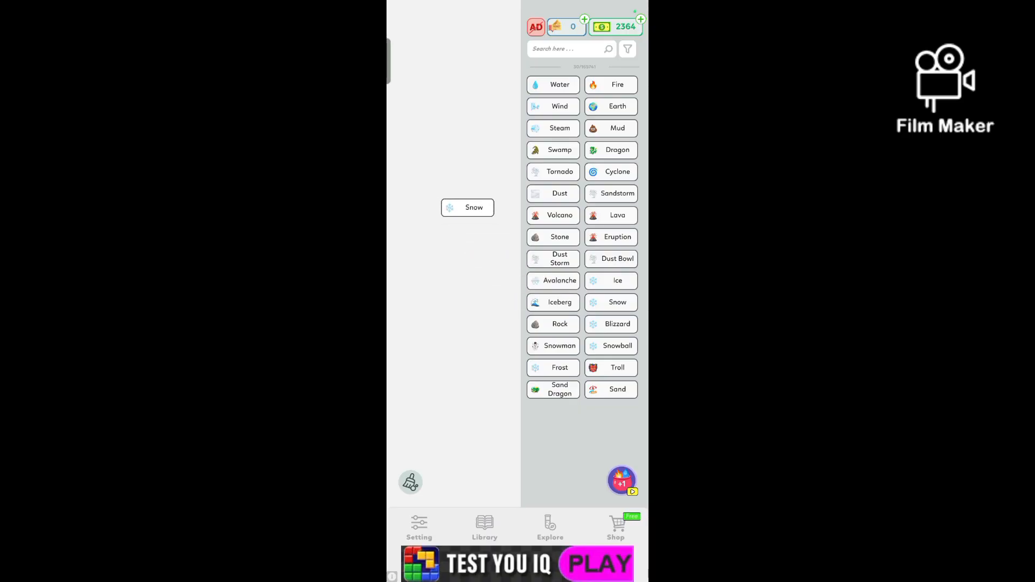
left_click(617, 280)
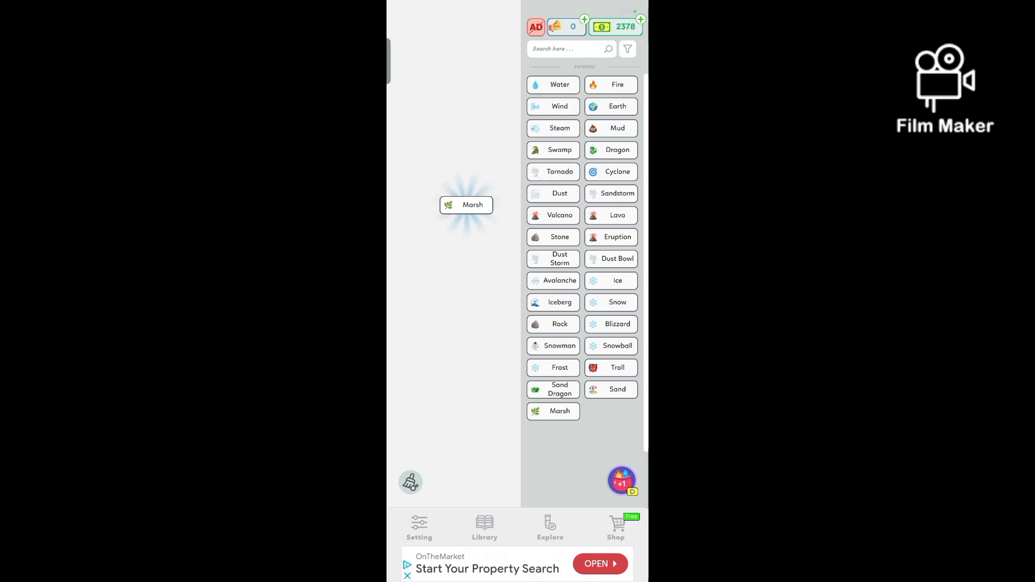
left_click(610, 171)
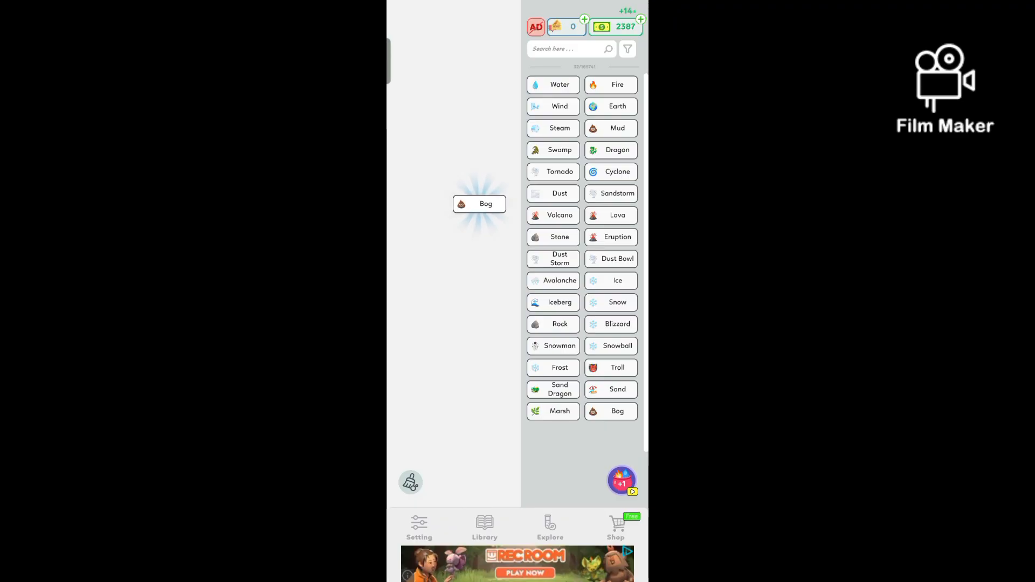
left_click(485, 203)
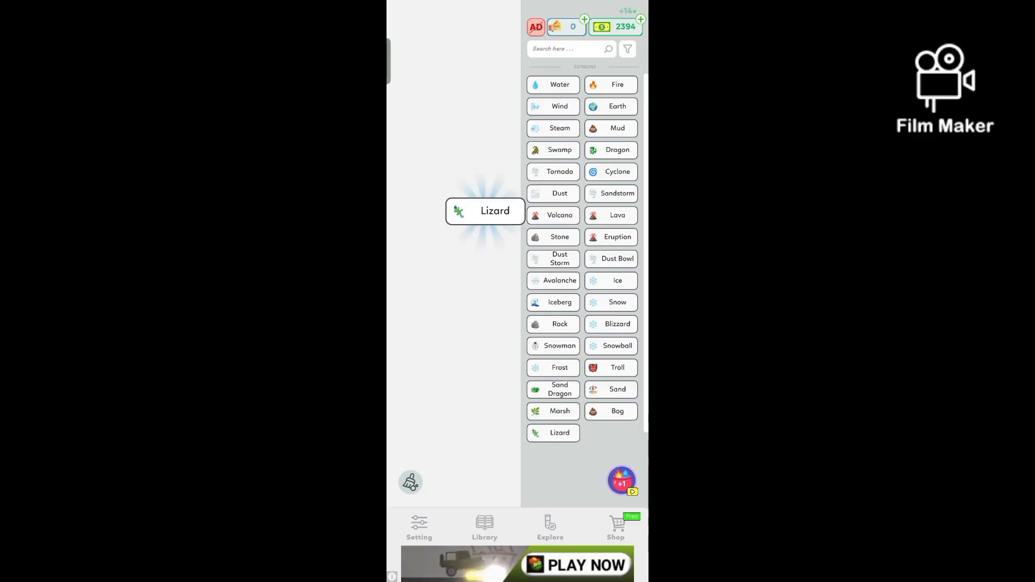
left_click_drag(485, 210, 451, 134)
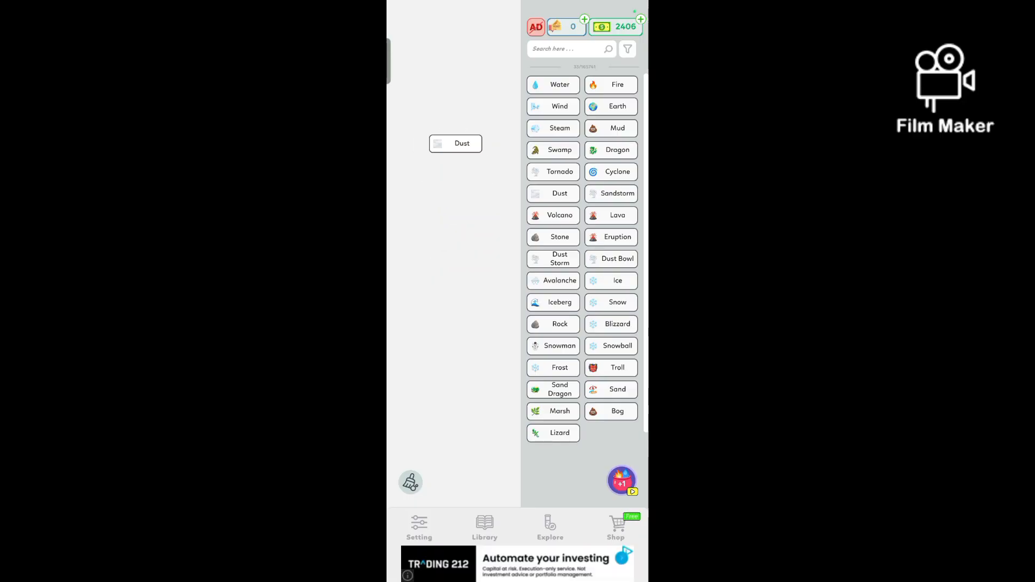
Step: Merge Dust, Blizzard and Iceberg with board elements to create Penguin and then Titanic
left_click_drag(559, 302, 508, 215)
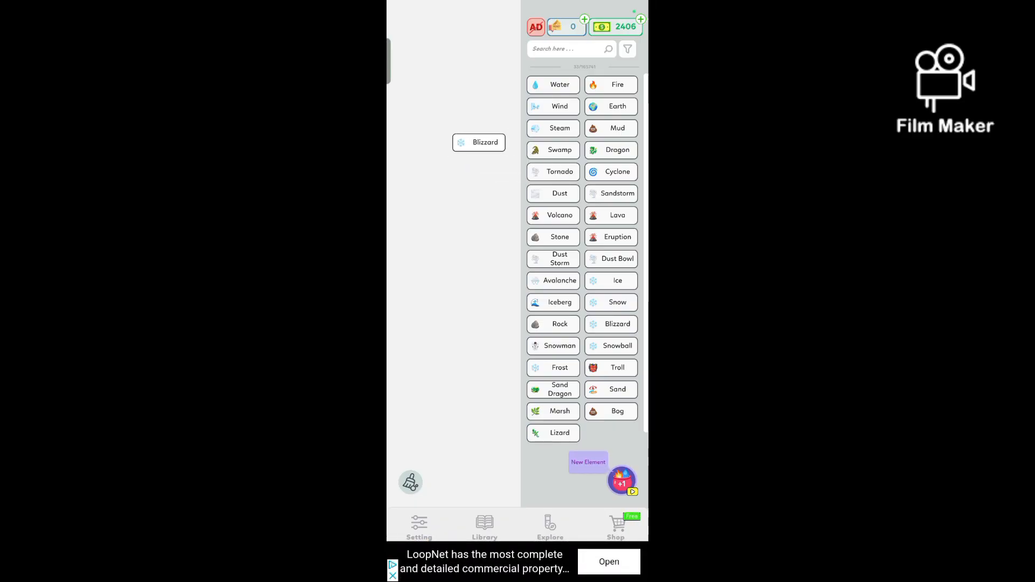
left_click(559, 302)
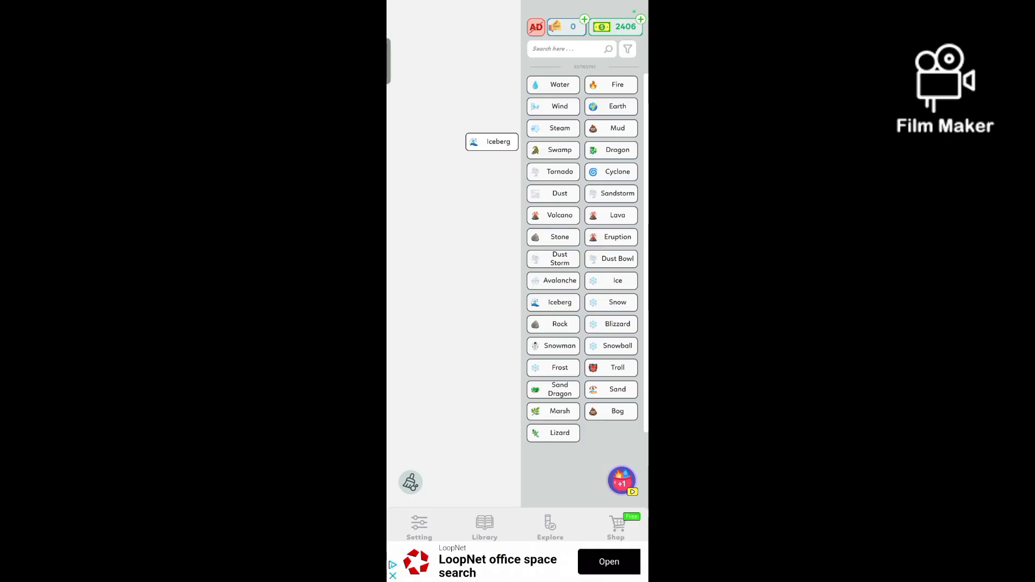
left_click_drag(559, 411, 510, 147)
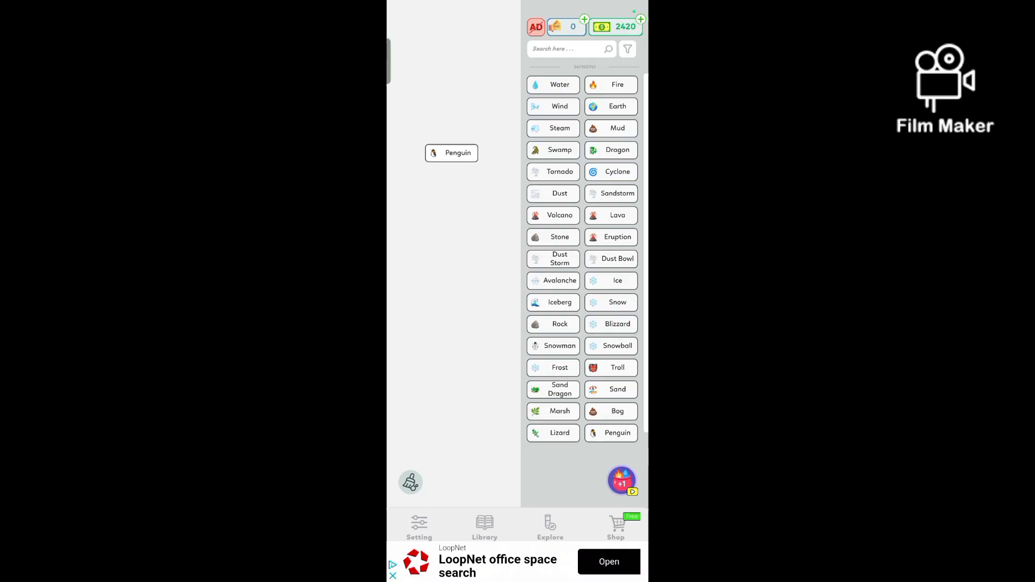
left_click(610, 237)
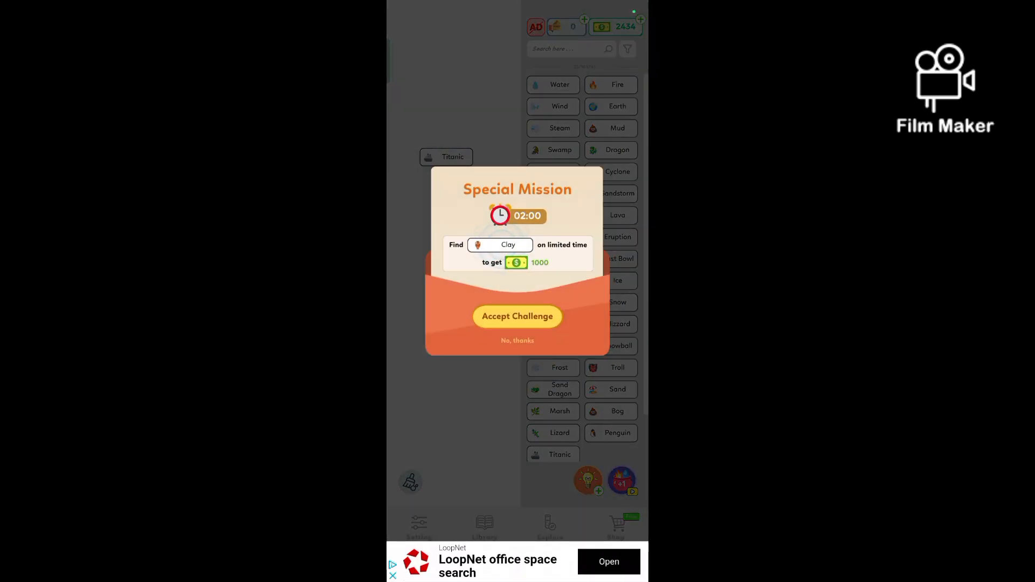
Step: Accept the timed Clay mission and merge Titanic to discover Sinking
left_click(517, 316)
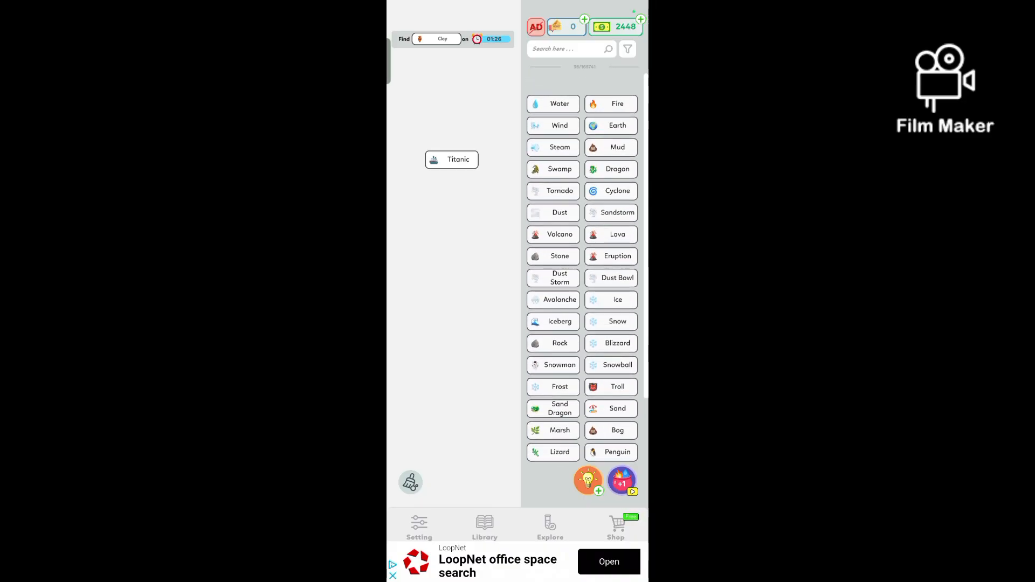
scroll("down", 3)
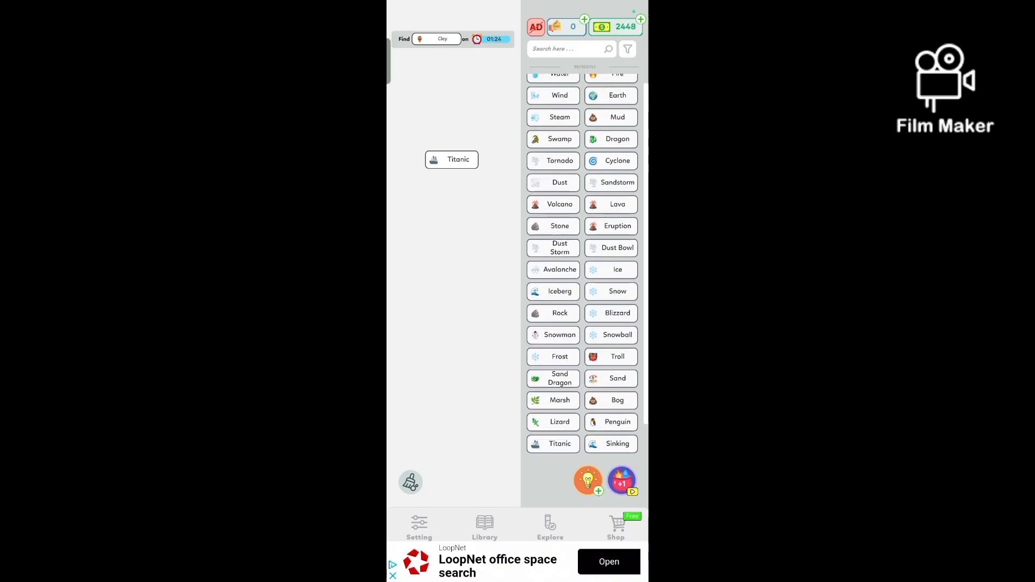
Step: Merge board elements to create Titan, then combine Titan onward into Colossus and Atlas
left_click(617, 138)
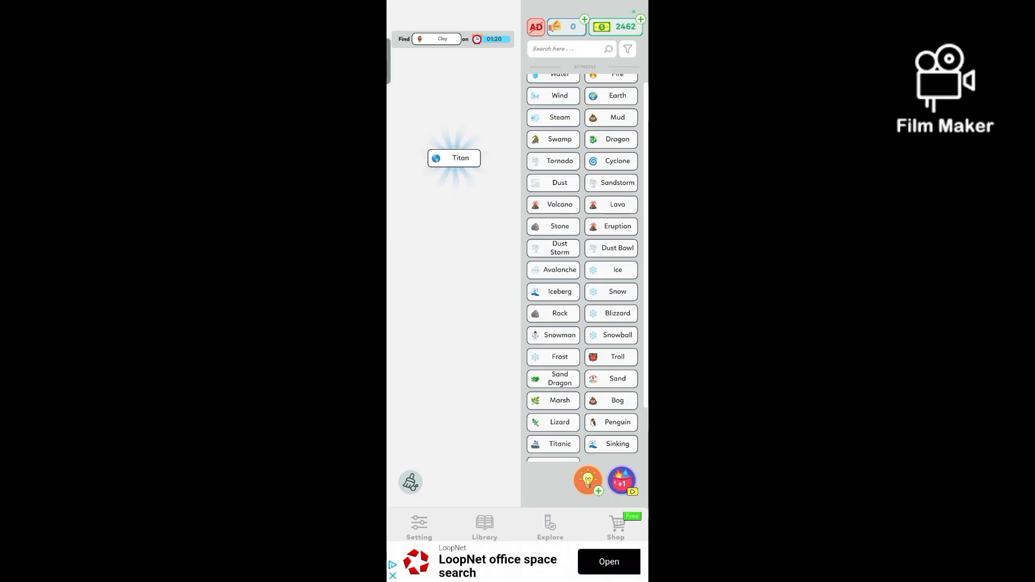
scroll("down", 3)
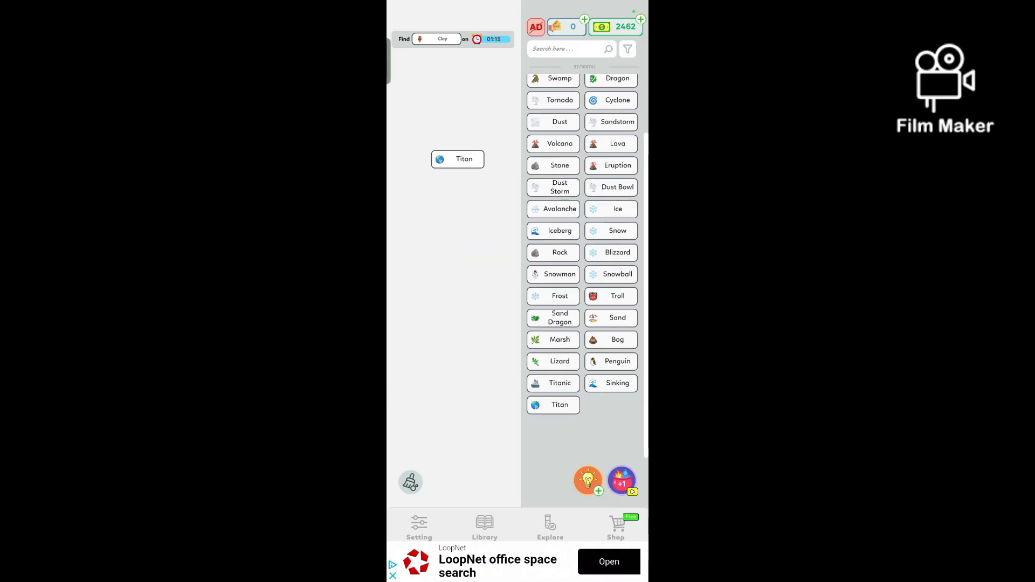
left_click(464, 159)
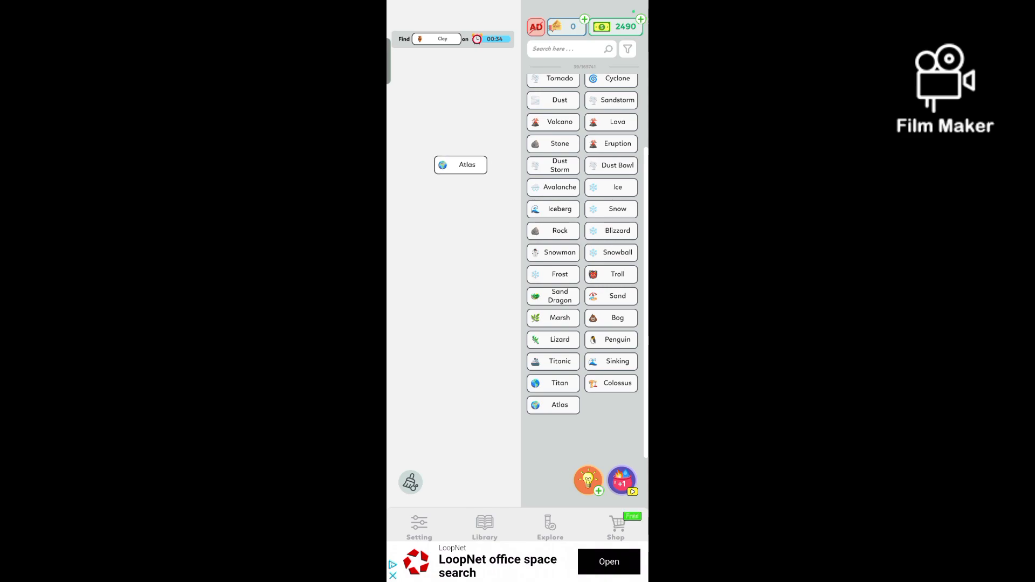
left_click(617, 296)
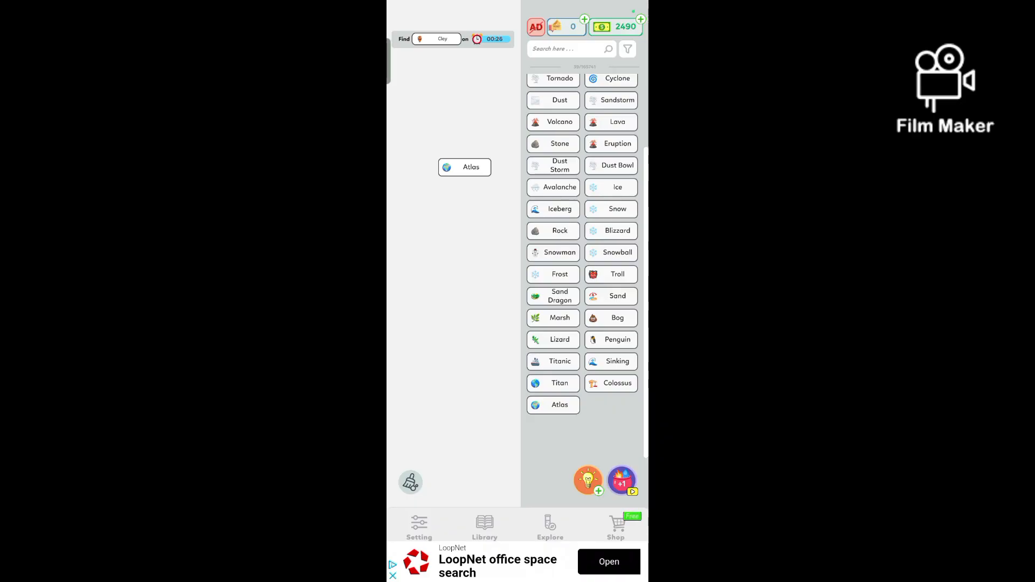
Step: Merge elements to create Obsidian and Diamond as the Clay mission timer expires
scroll("down", 3)
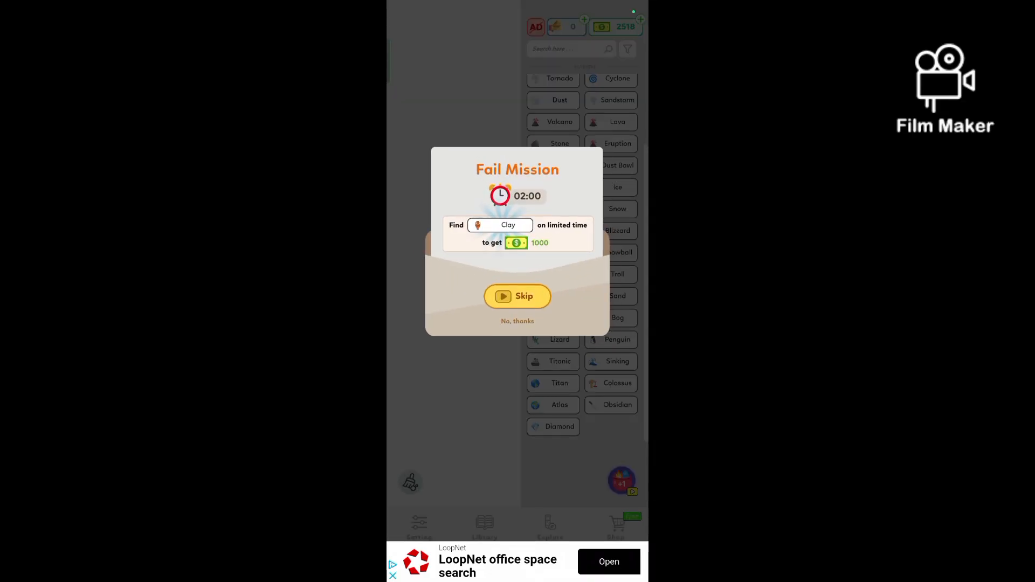
Step: Dismiss the failed Clay mission notice and merge Diamond elements into Diamond Block
left_click(517, 296)
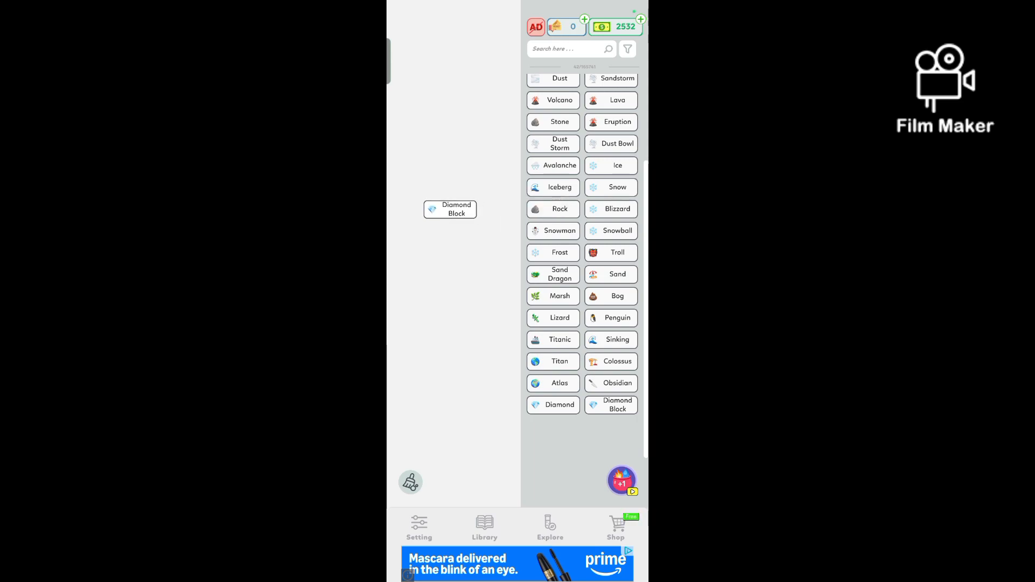
Step: Merge Colossus, Diamond and Obsidian to create Statue and Aztec, triggering the Cyclops mission offer
scroll("down", 3)
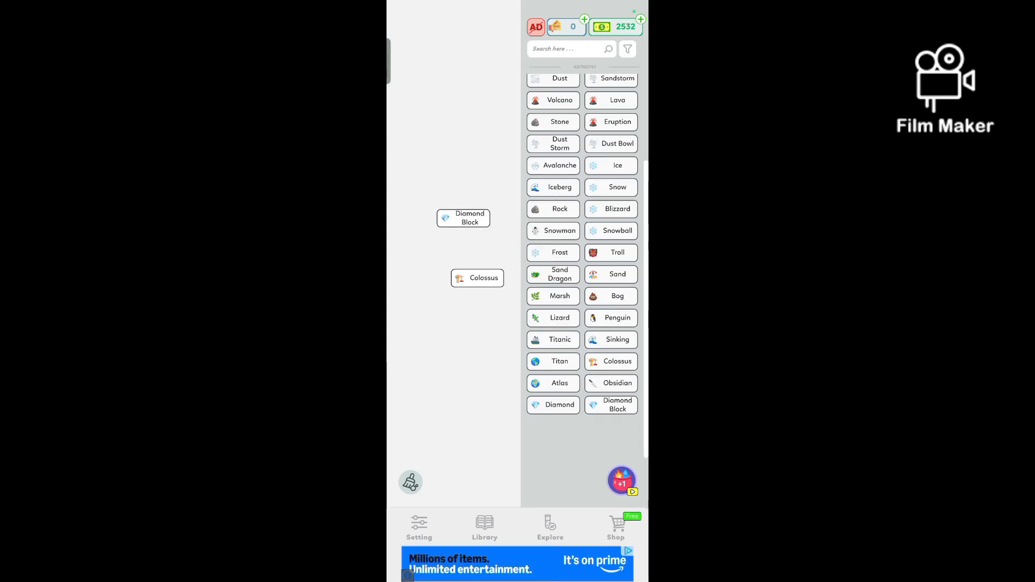
left_click(559, 405)
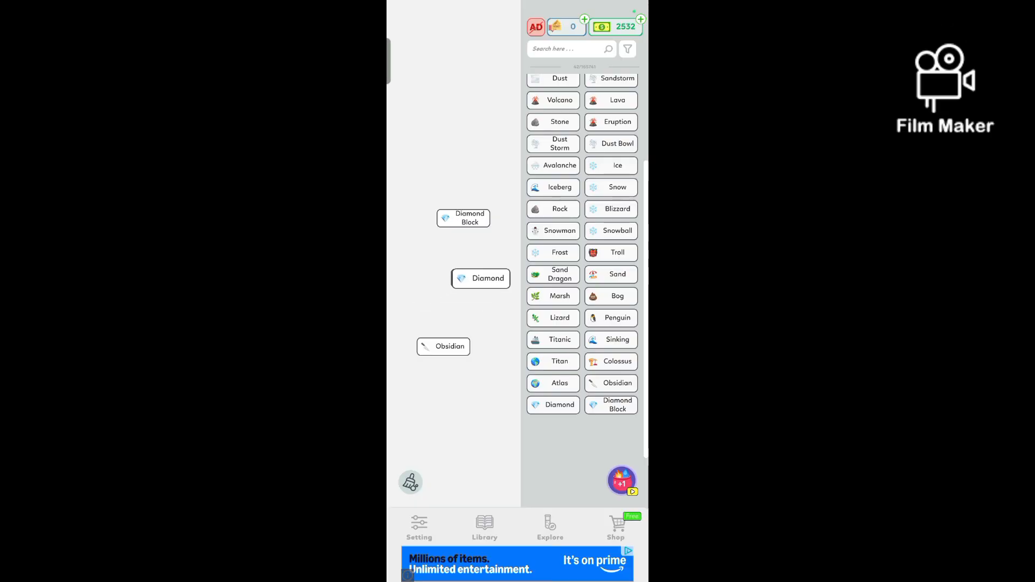
left_click(481, 278)
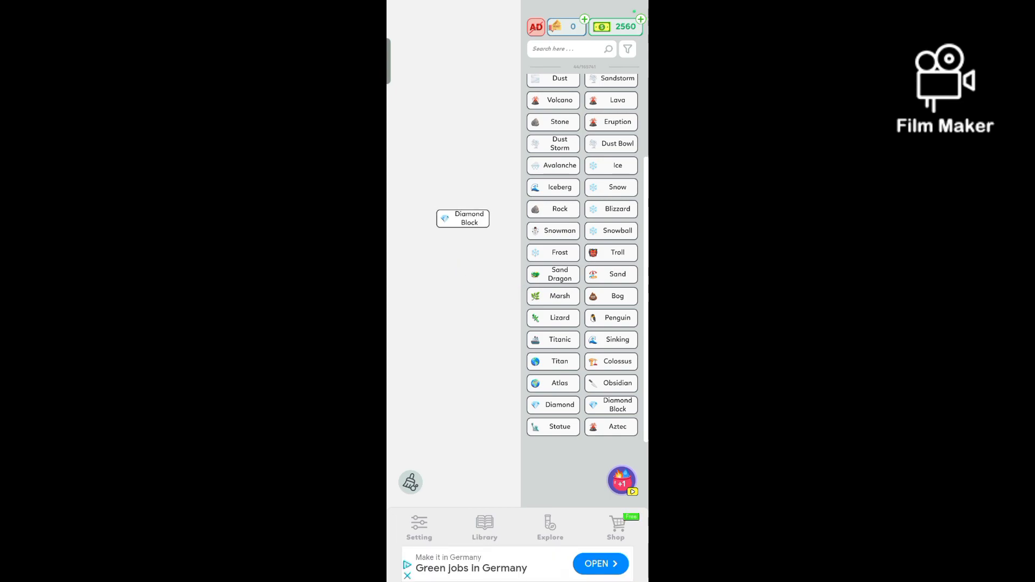
left_click(617, 427)
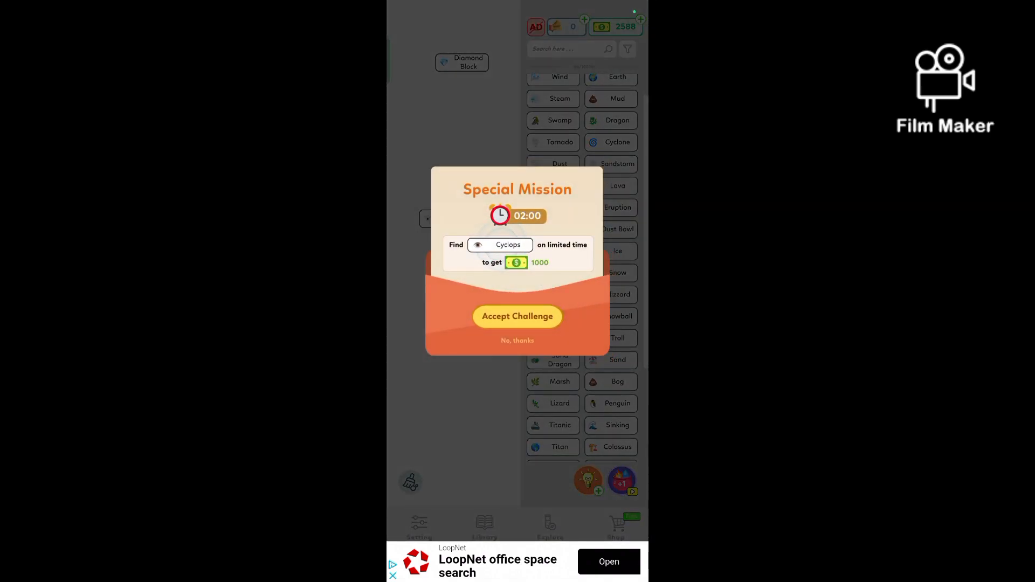
Step: Accept the Cyclops mission and merge Sasquatch, Sand and Yeti to discover Yeti, Sasquatch and Quetzalcoatl
left_click(517, 317)
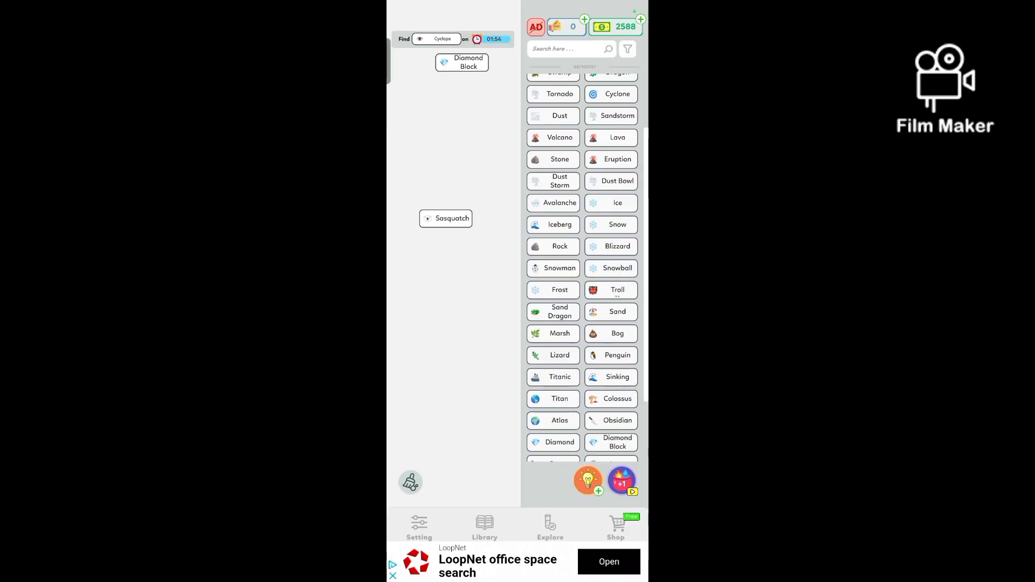
left_click(617, 290)
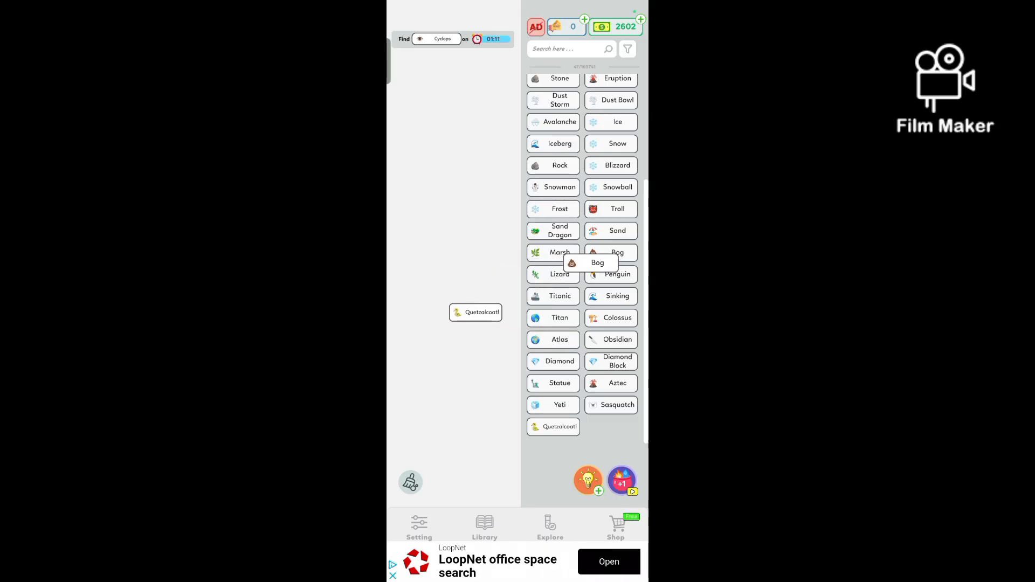
left_click(610, 231)
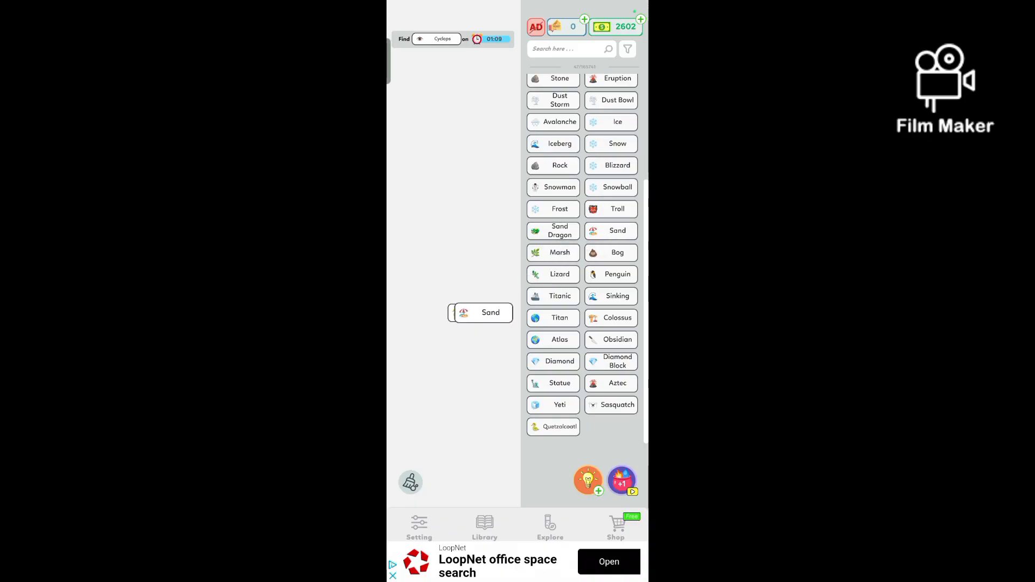
left_click(609, 209)
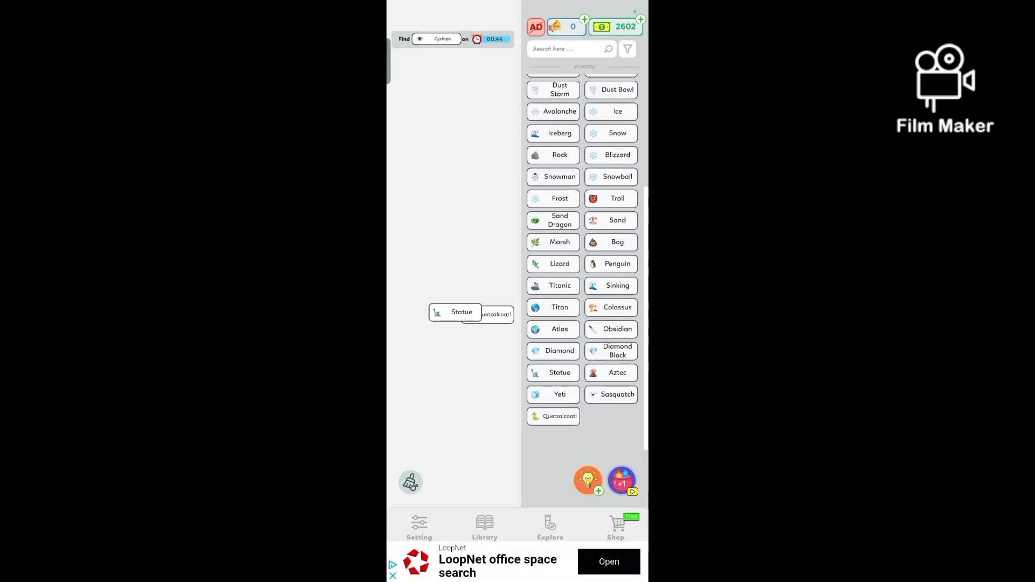
left_click(560, 394)
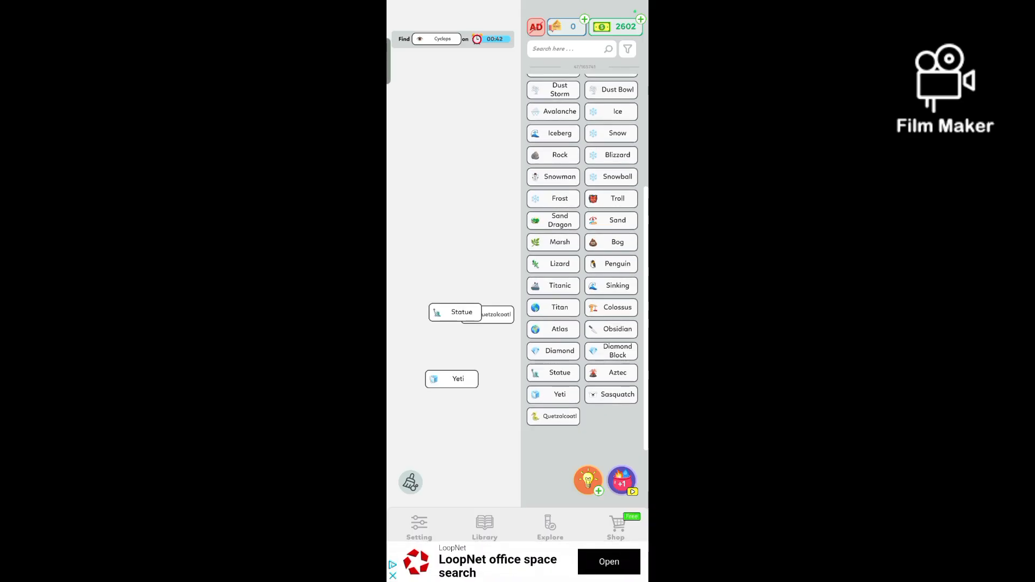